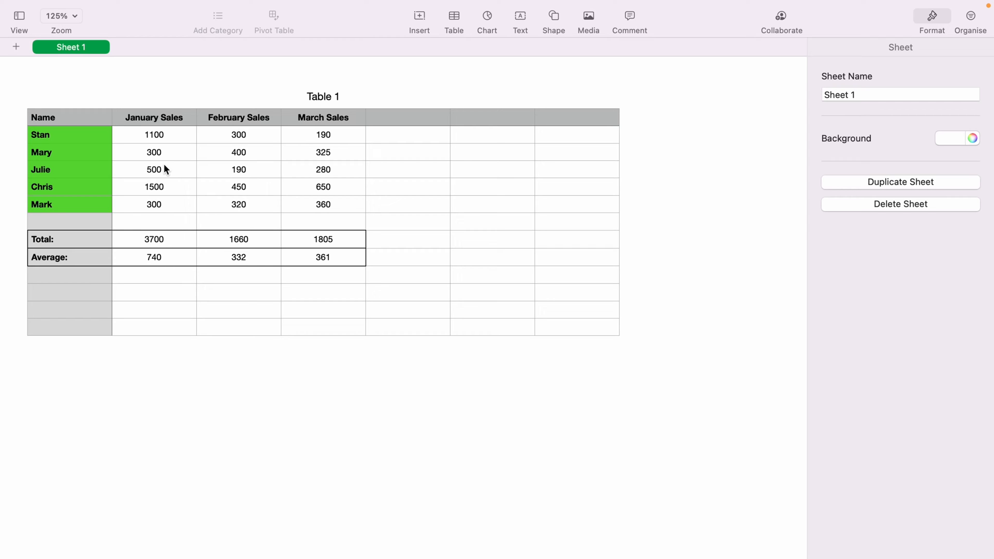
Step: Select Stan's January Sales cell (B2) so the table's cell options become available
click(154, 135)
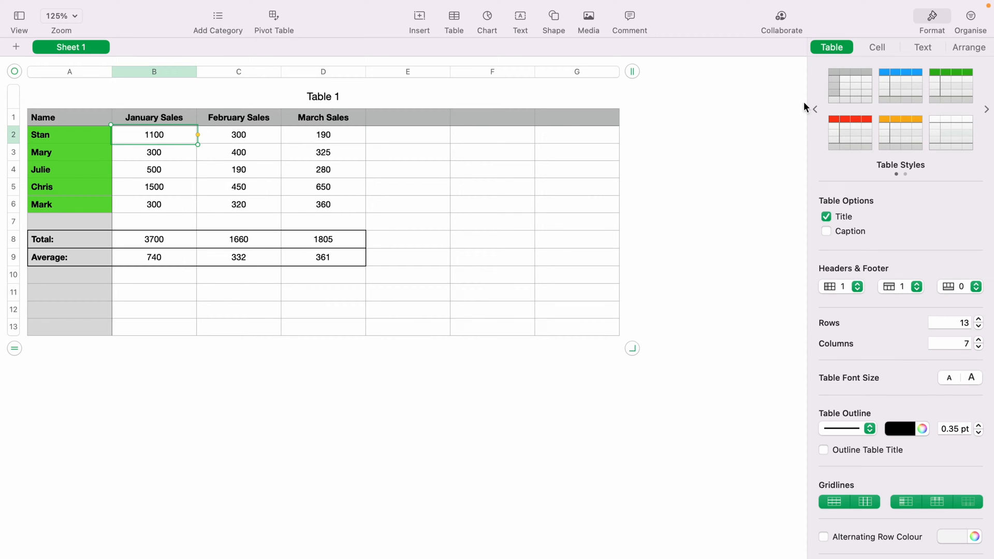
Step: Format B2 as British pound currency with 2 decimals and a thousands separator, giving £1,100.00
click(877, 46)
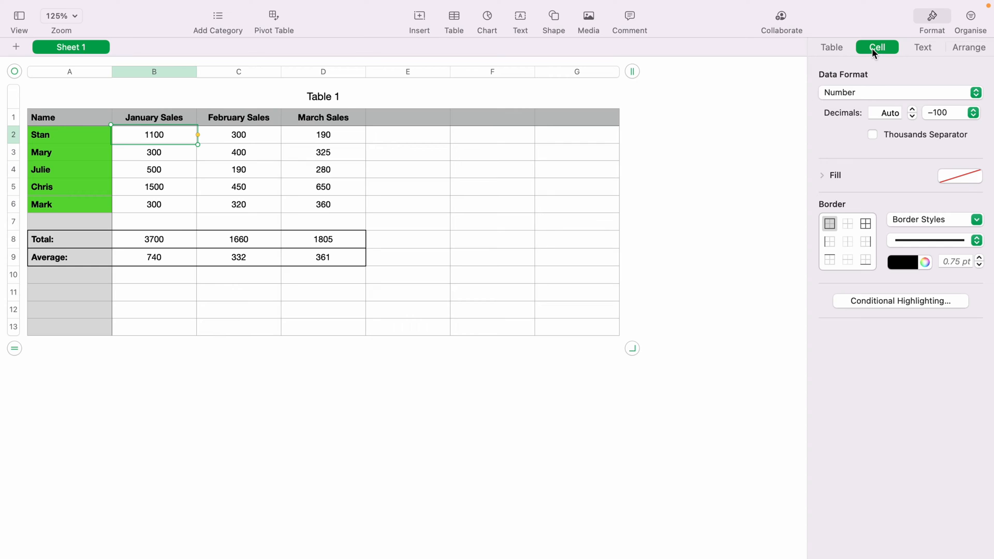
click(896, 92)
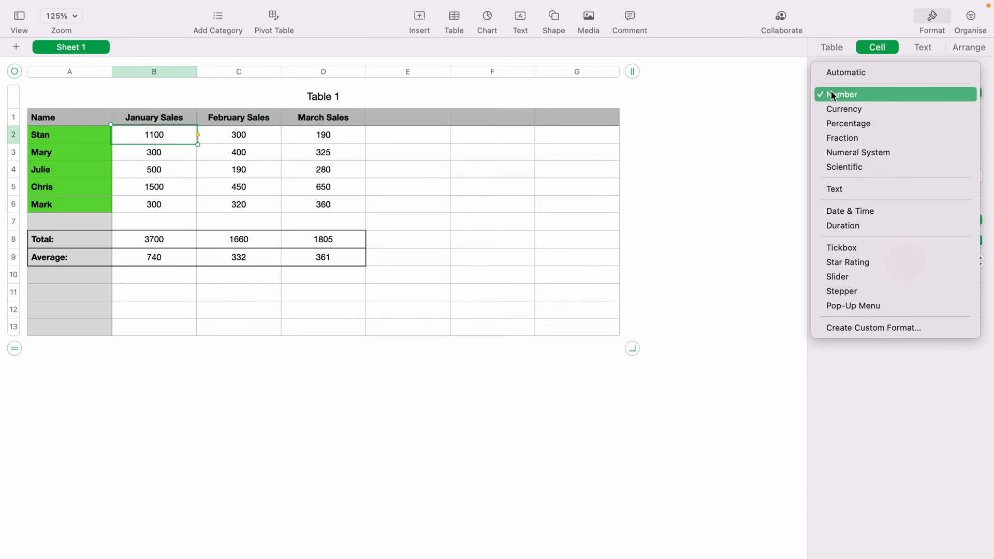
mouse_move(895, 103)
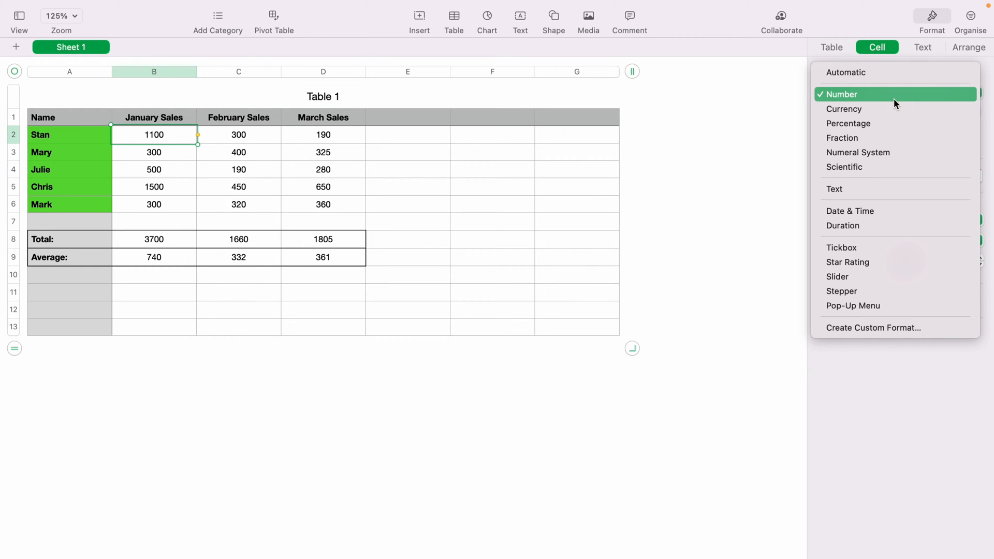
click(844, 109)
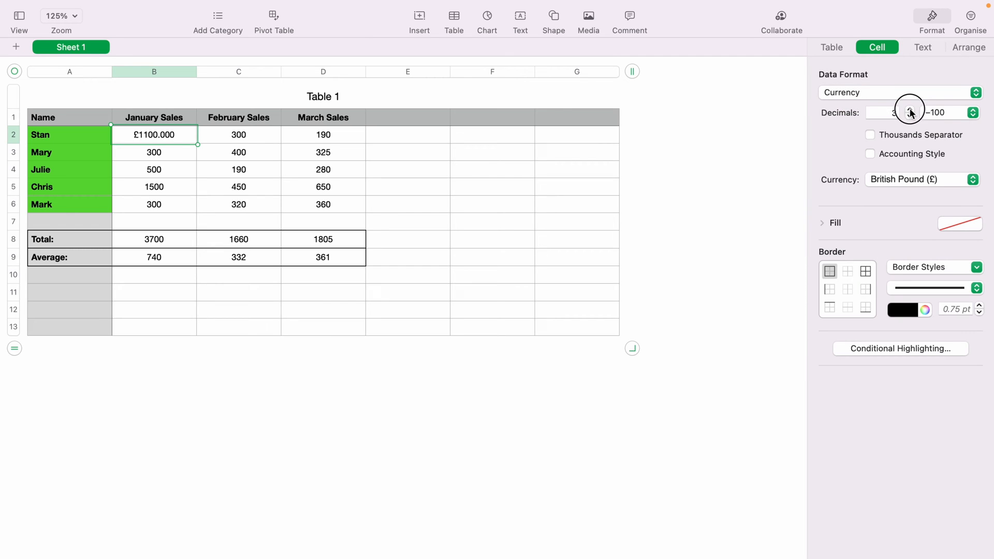
click(909, 115)
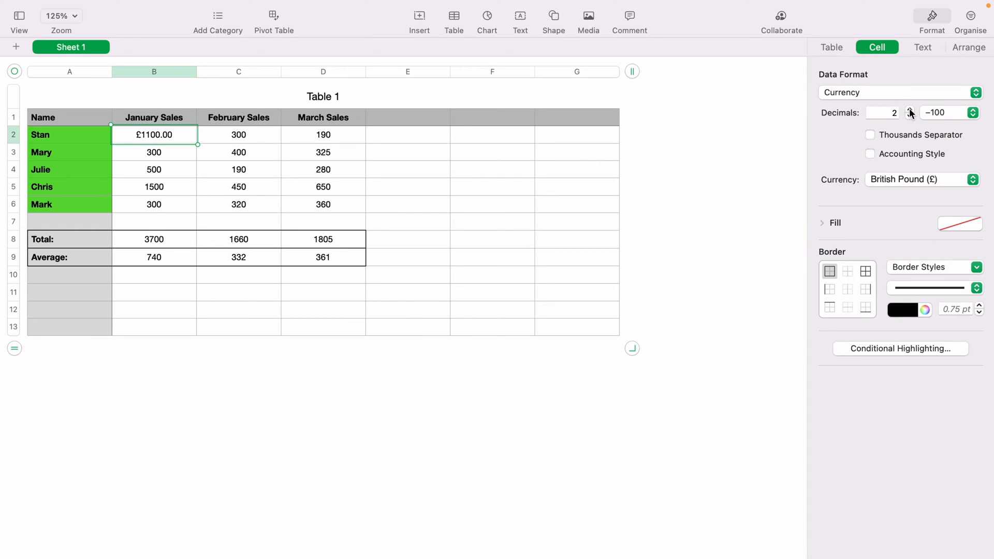
click(870, 135)
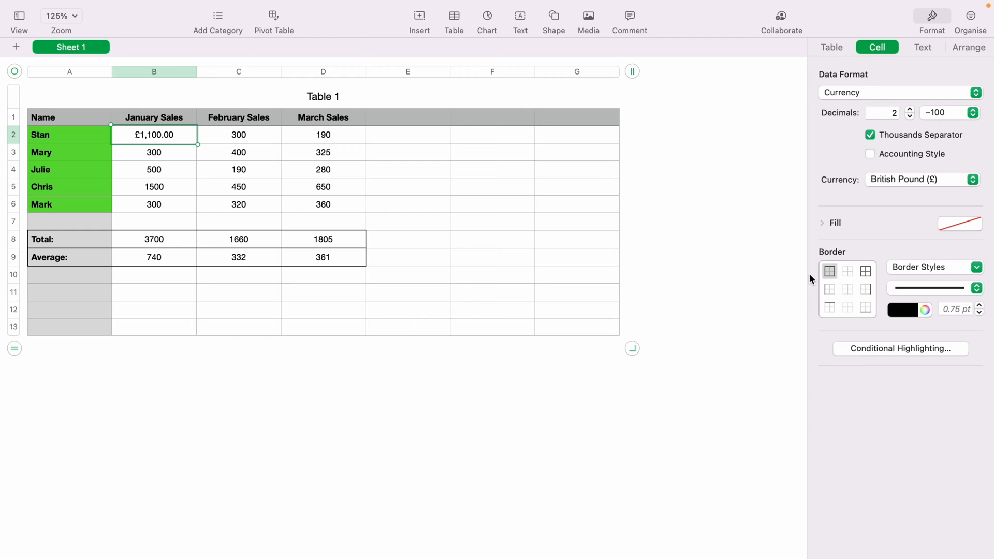
click(444, 412)
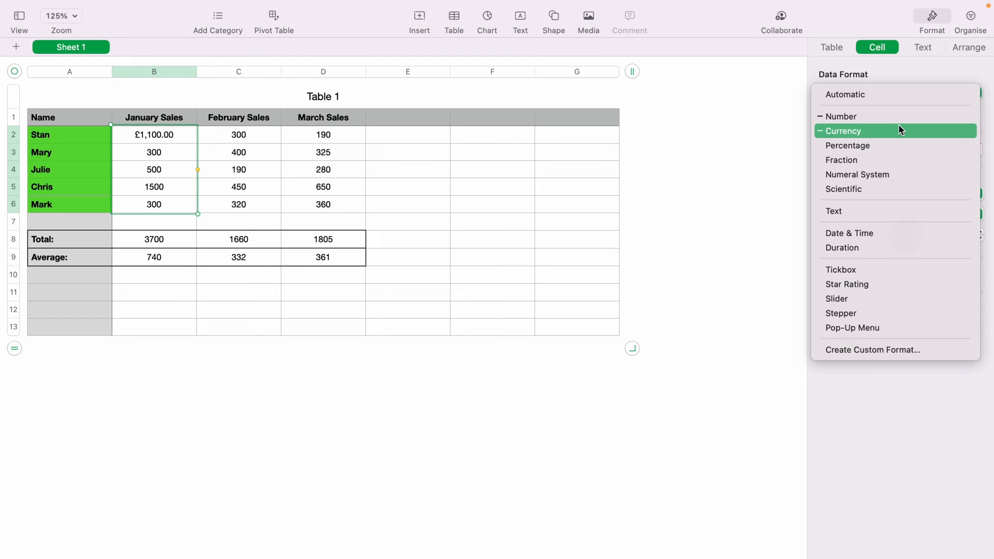
mouse_move(896, 133)
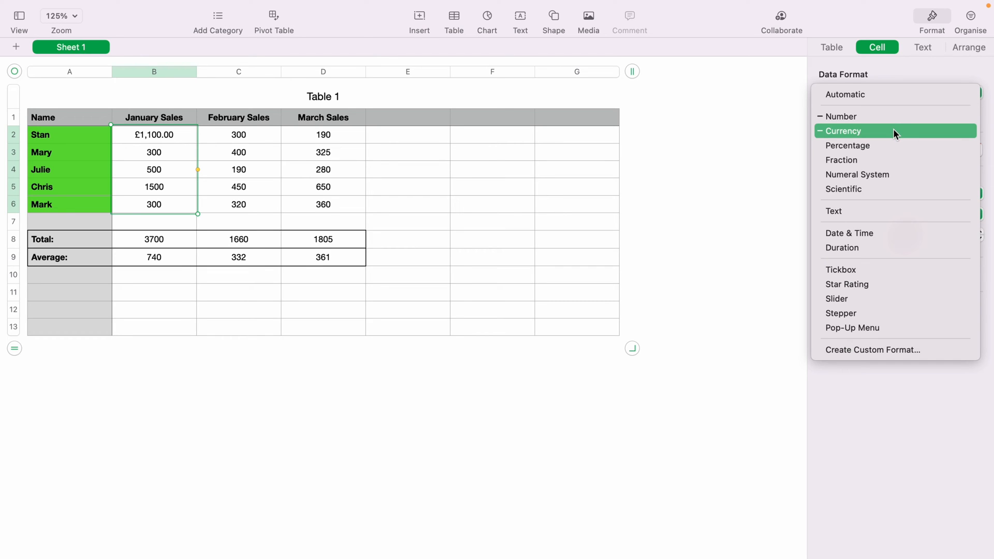
Step: Format B2:B6 as pound currency with thousands separators, e.g. £1,500.00
click(844, 131)
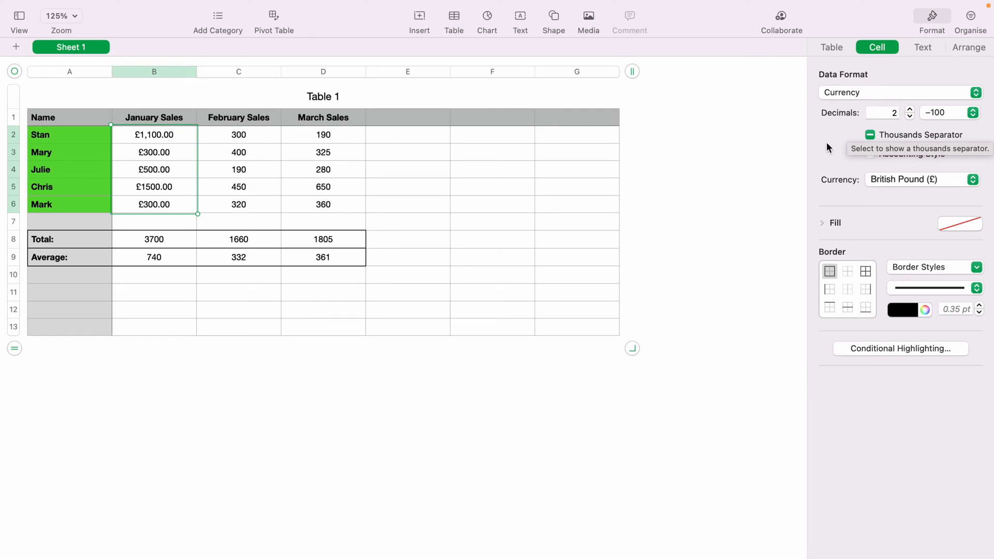
mouse_move(825, 159)
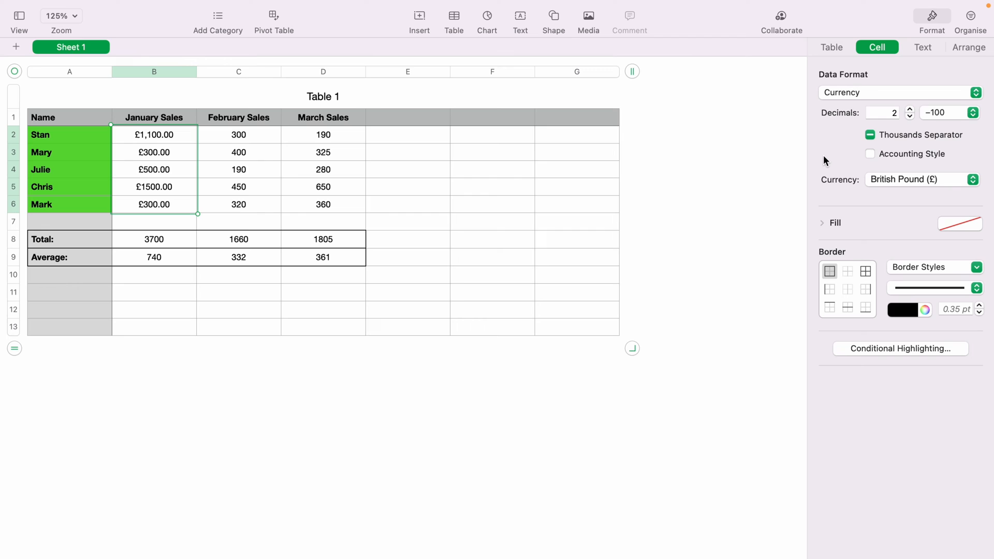
mouse_move(872, 145)
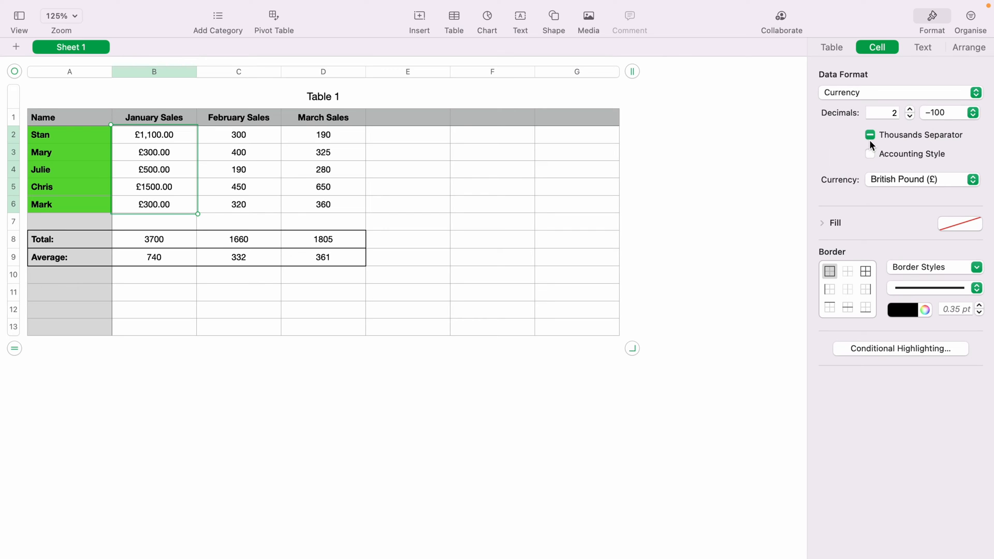
click(870, 135)
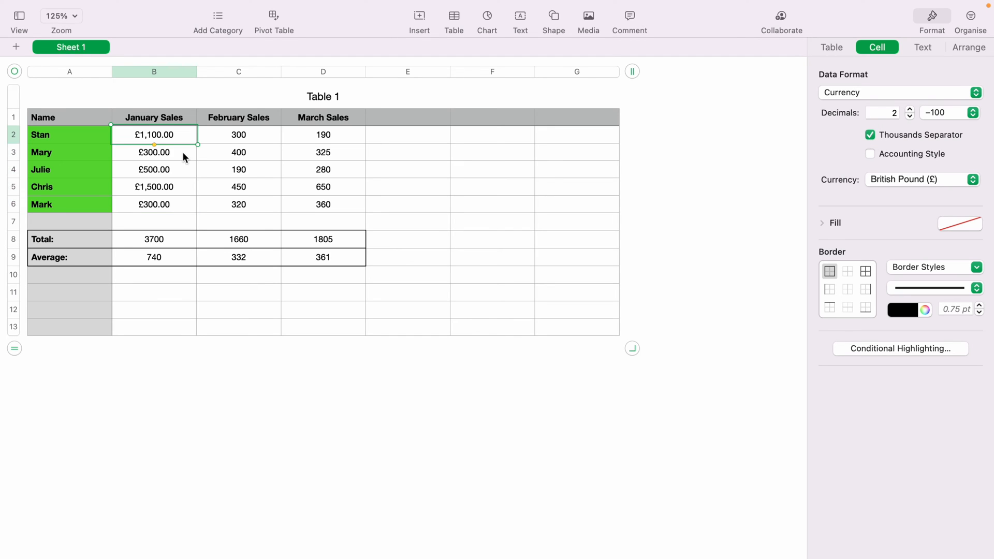
Step: Try currency formatting on B2:D6, then revert all three months back to plain numbers
click(870, 134)
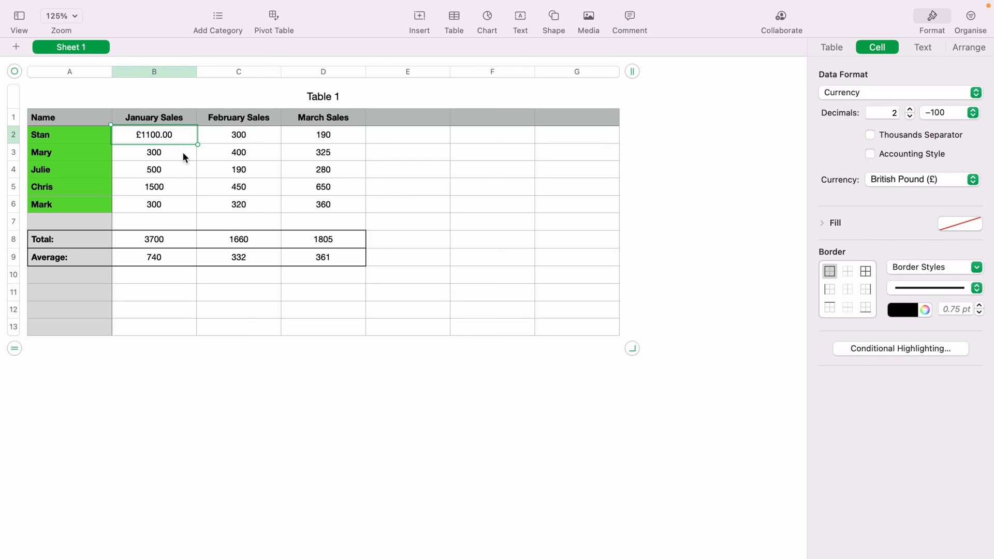
click(154, 187)
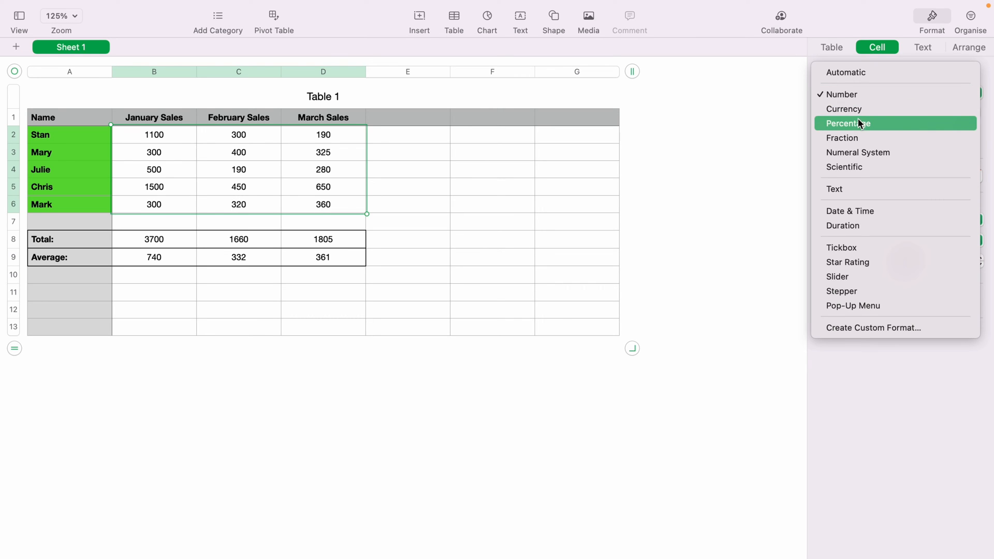
click(844, 109)
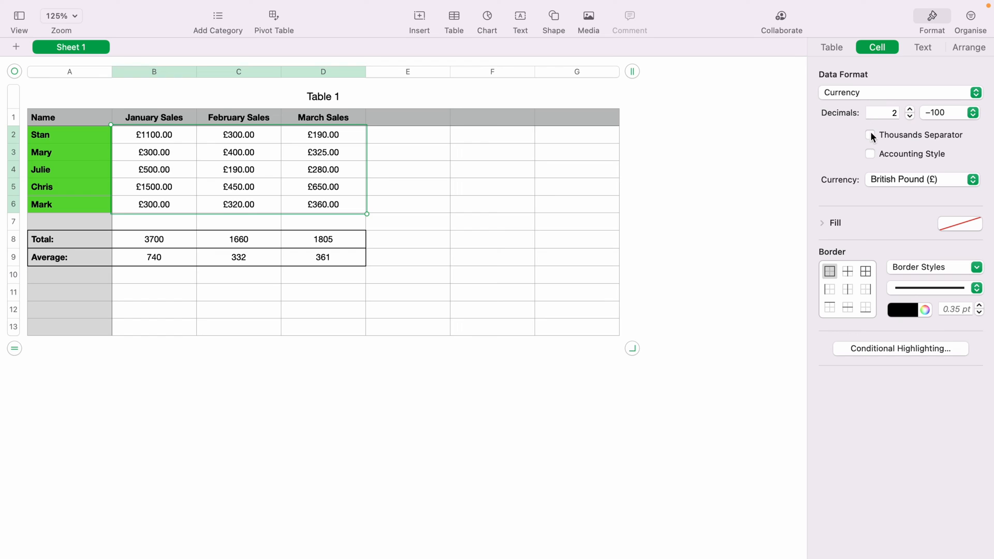
click(870, 134)
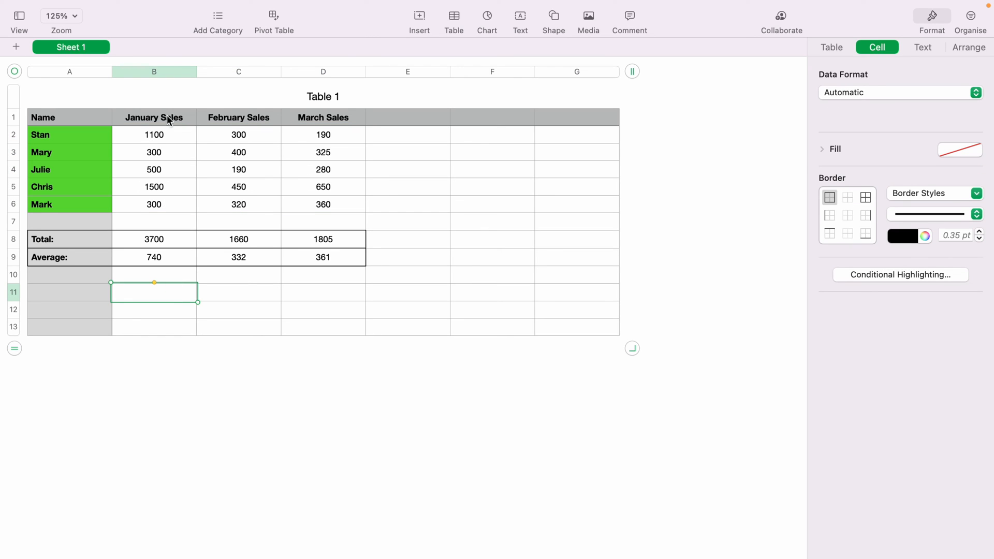
Step: Format the entire column B, totals and average included, as pound currency with thousands separators, e.g. £3,700.00
click(153, 72)
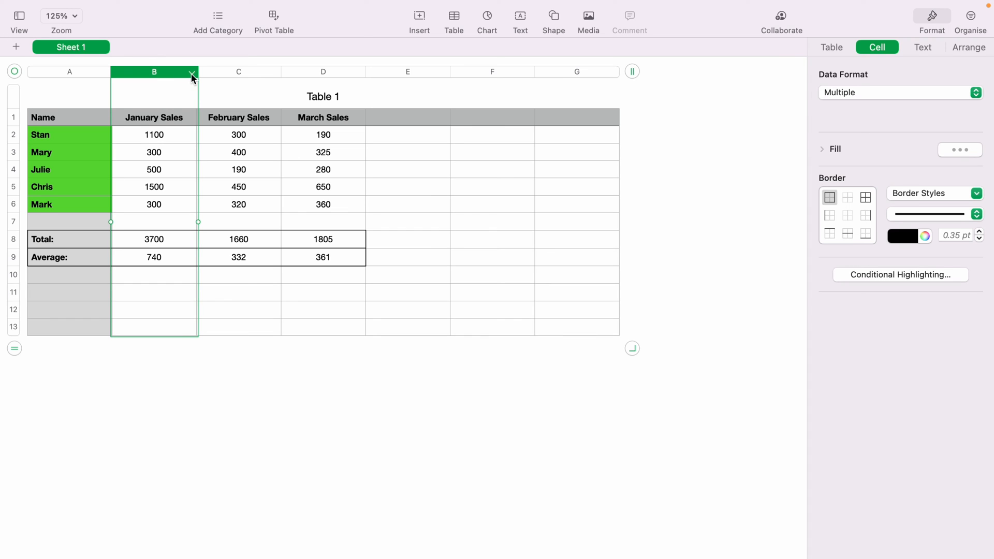
mouse_move(177, 79)
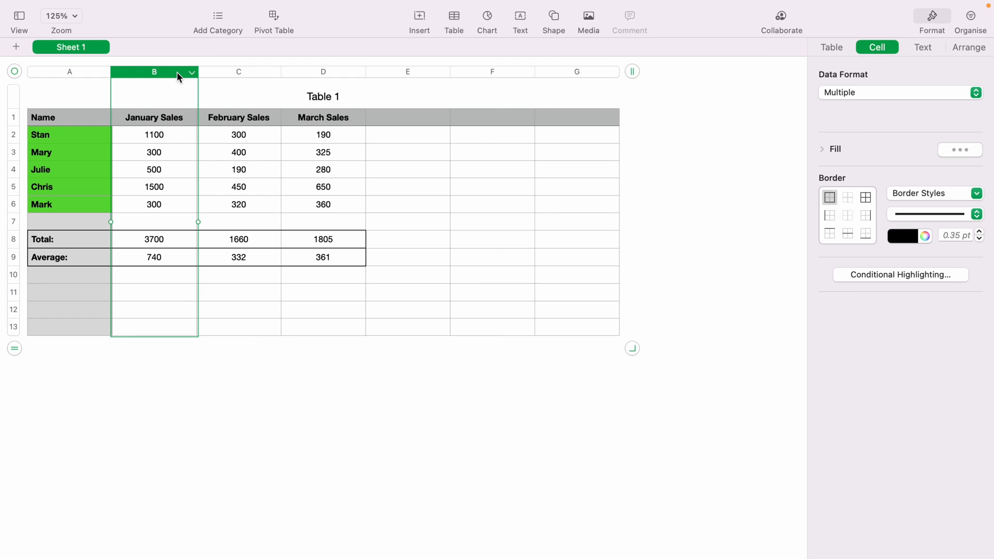
mouse_move(188, 313)
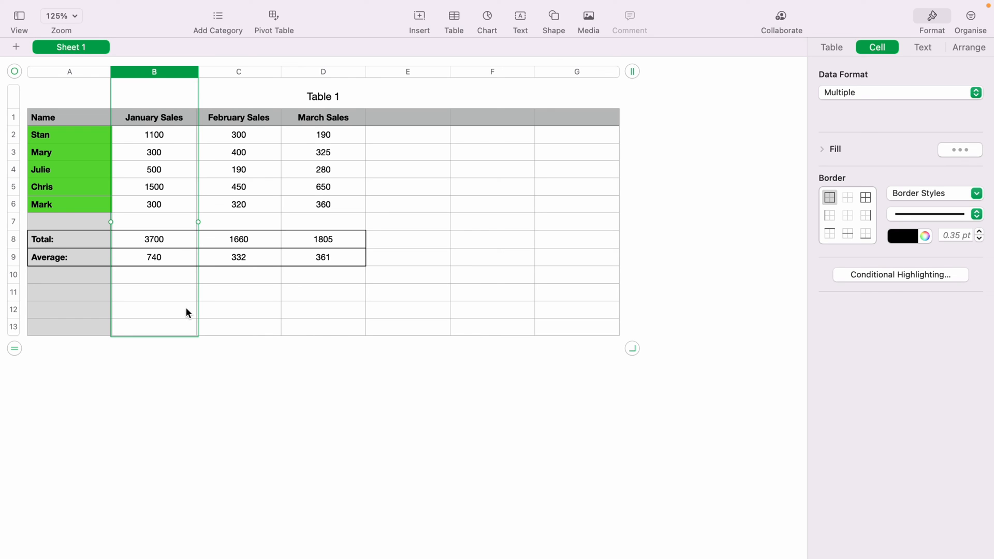
click(897, 92)
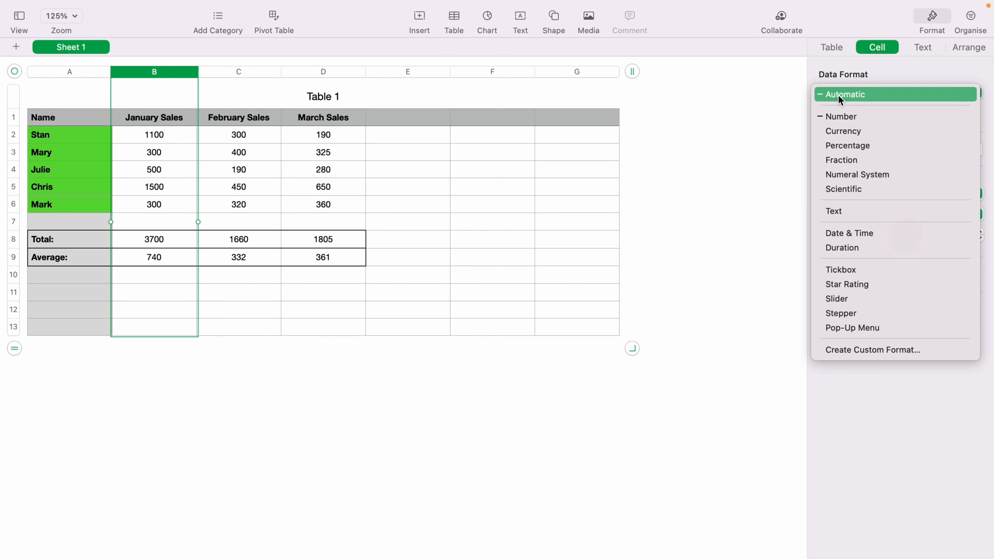
click(842, 131)
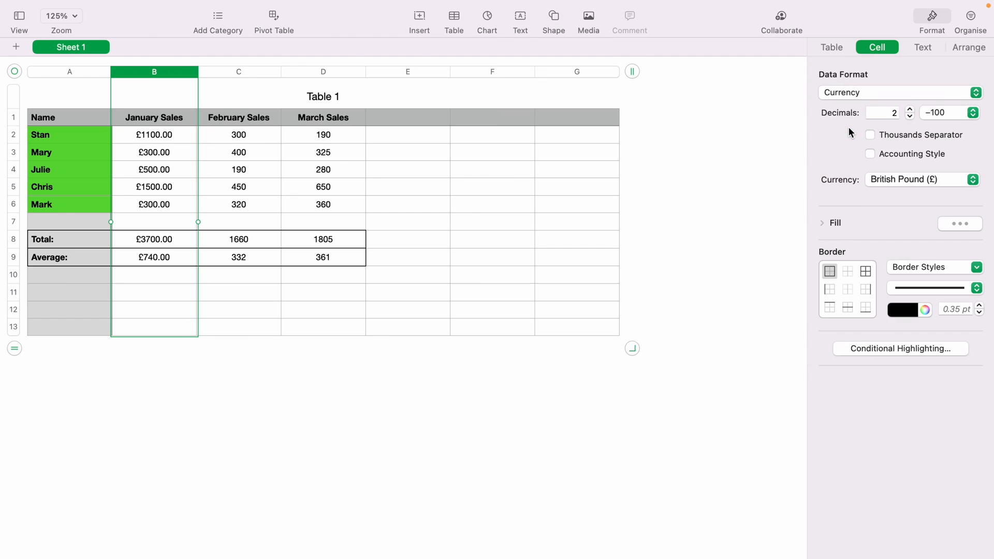
mouse_move(873, 137)
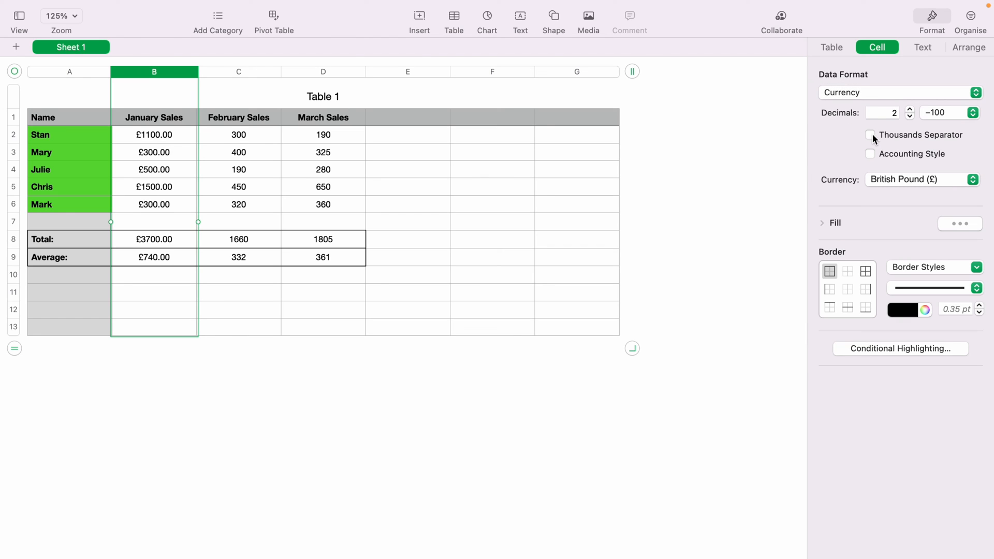
click(871, 135)
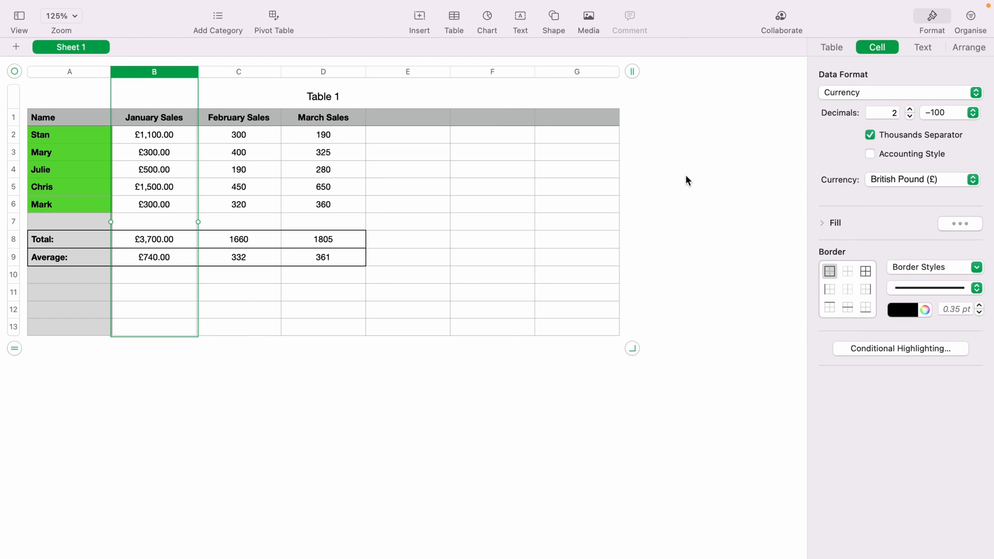
mouse_move(553, 303)
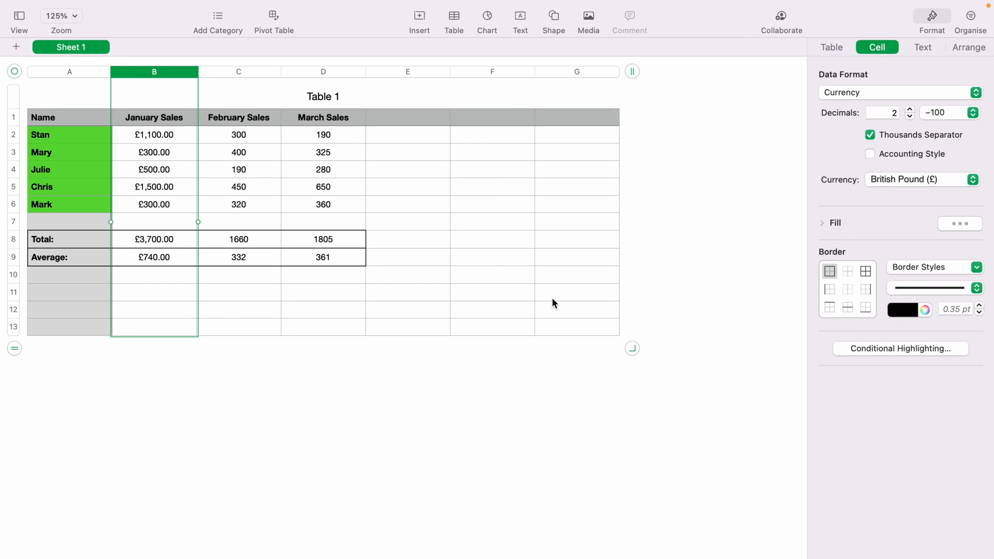
mouse_move(406, 307)
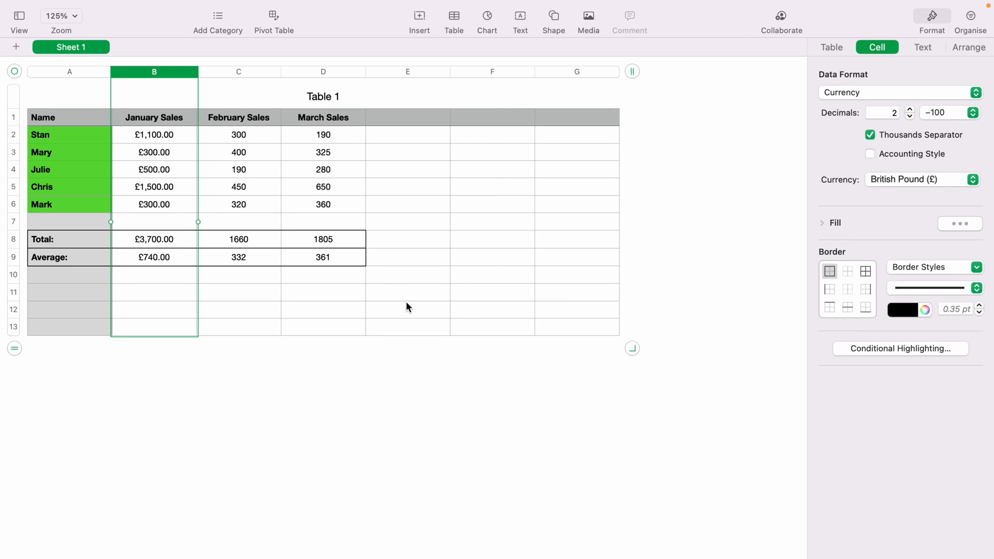